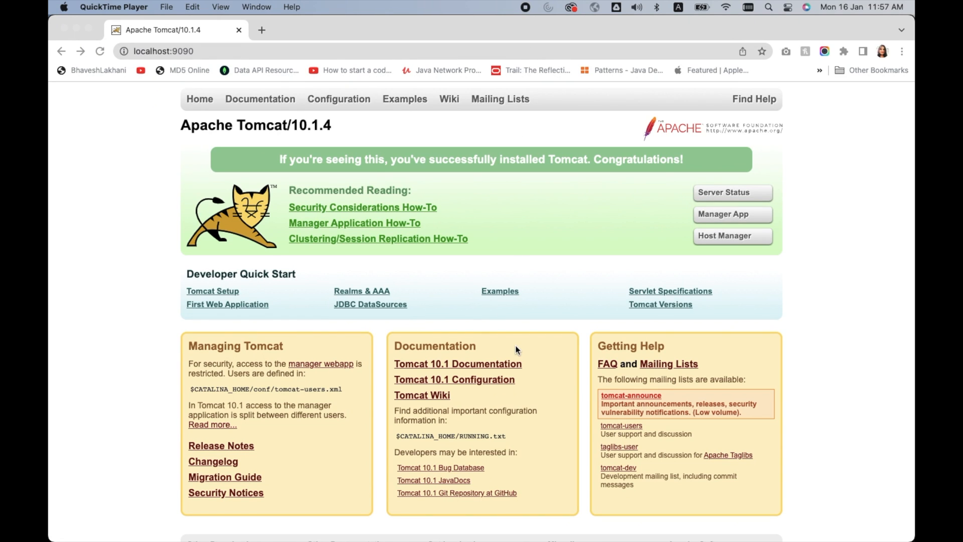
pyautogui.moveTo(318, 234)
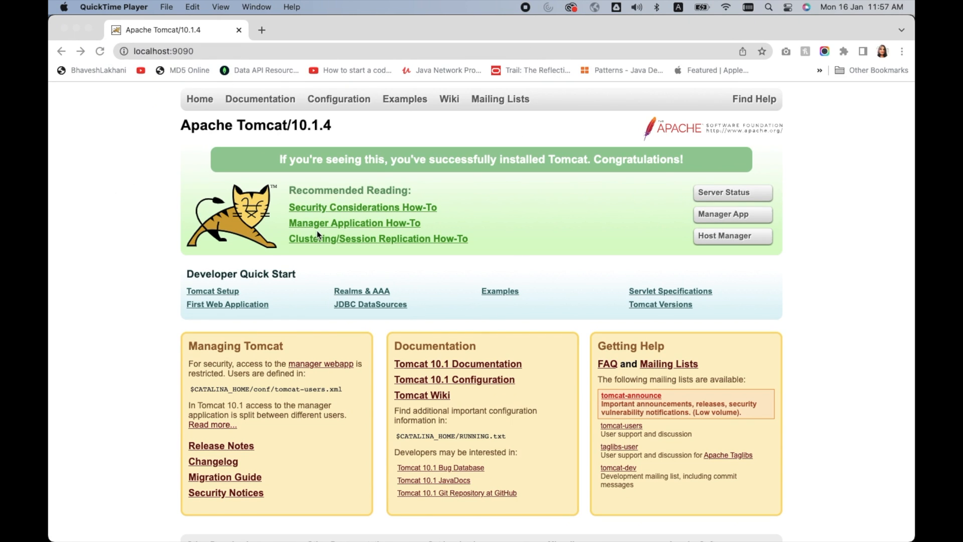
pyautogui.moveTo(704, 217)
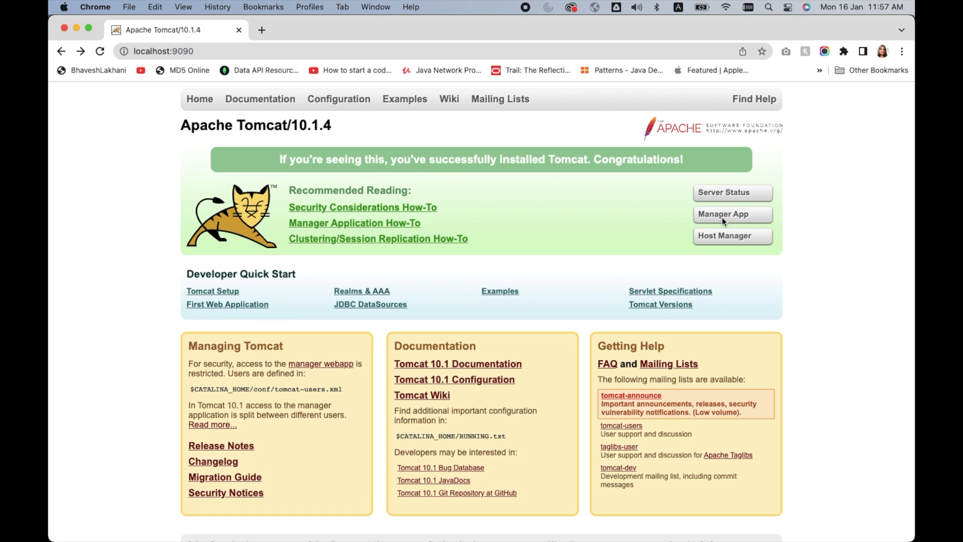
# - Reach the 401 Unauthorized page by cancelling the Manager App sign-in prompt
pyautogui.click(732, 213)
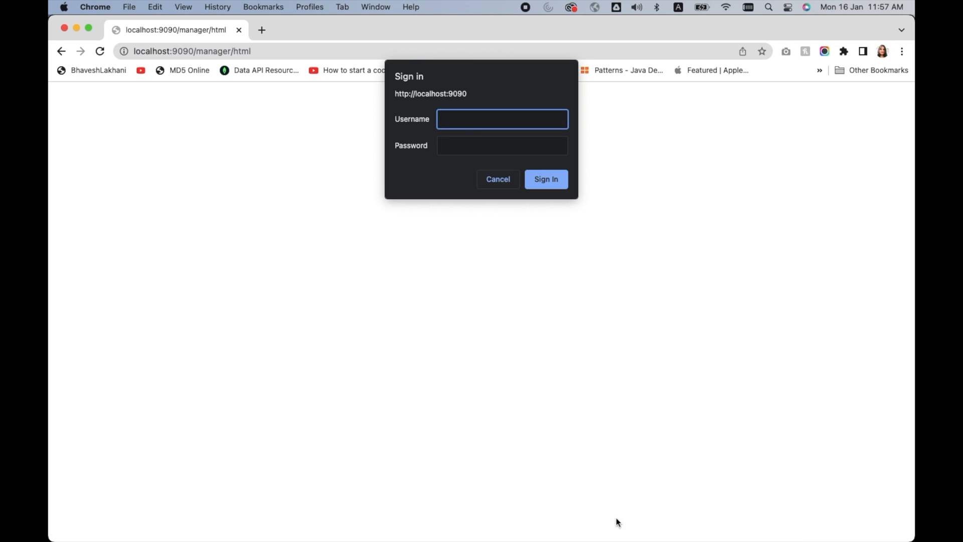
pyautogui.moveTo(518, 174)
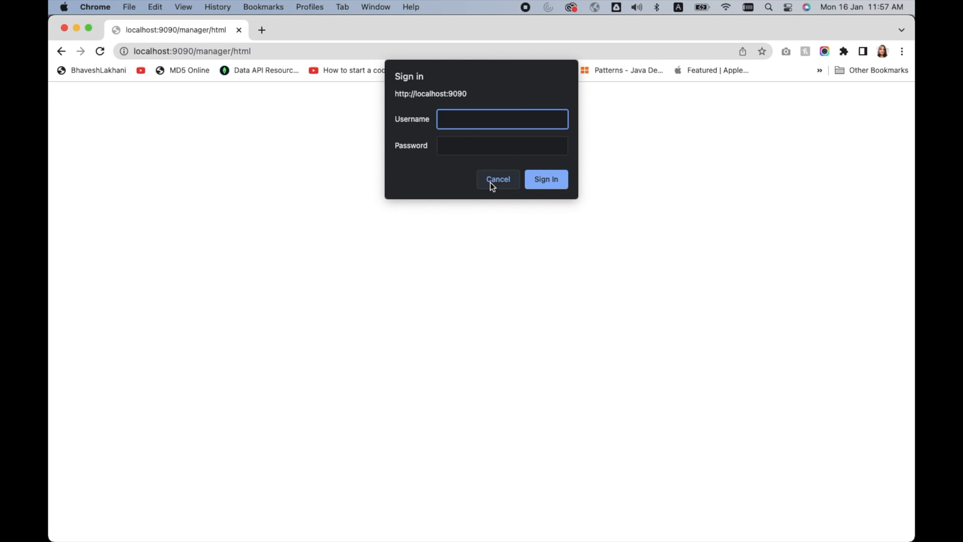
pyautogui.click(497, 178)
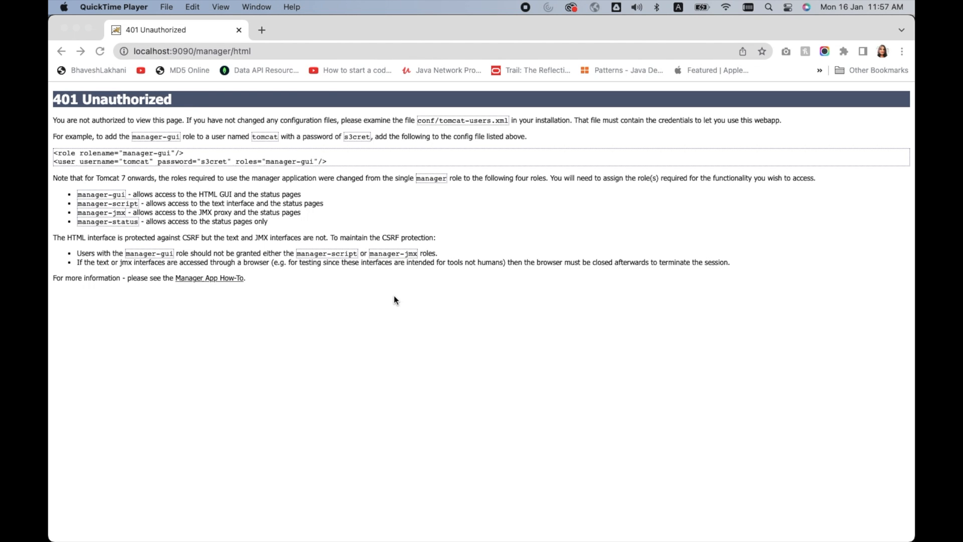
pyautogui.moveTo(208, 521)
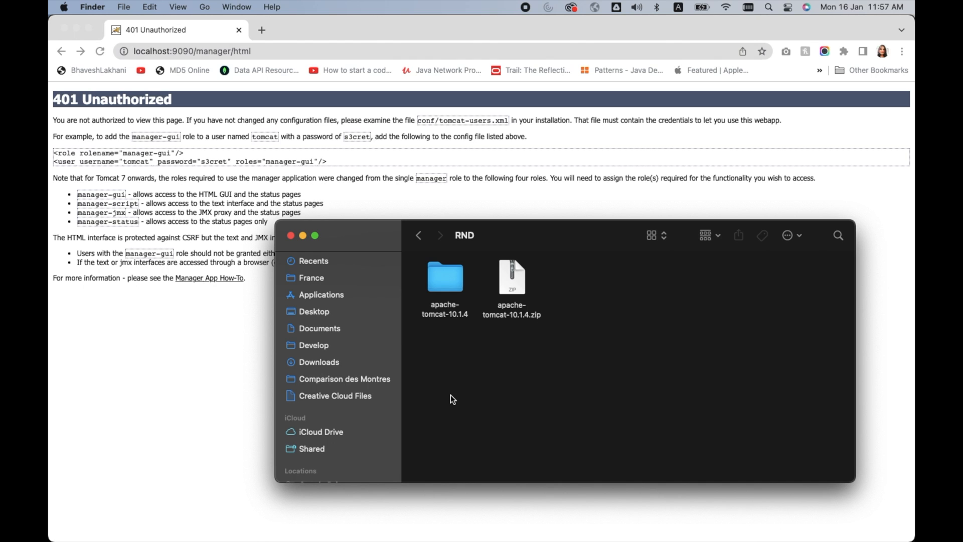
pyautogui.moveTo(444, 278)
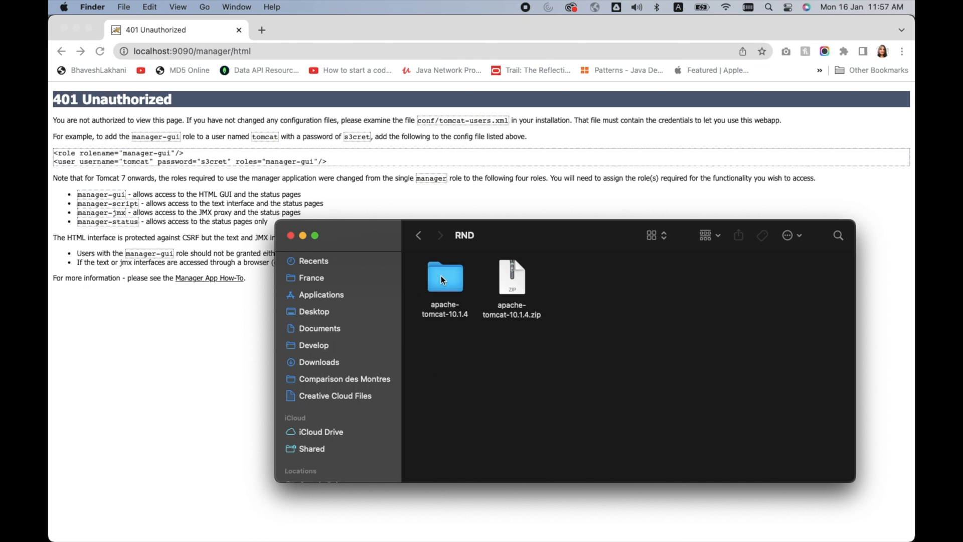
# - Locate tomcat-users.xml inside apache-tomcat-10.1.4/conf and glance at its contents
pyautogui.doubleClick(445, 278)
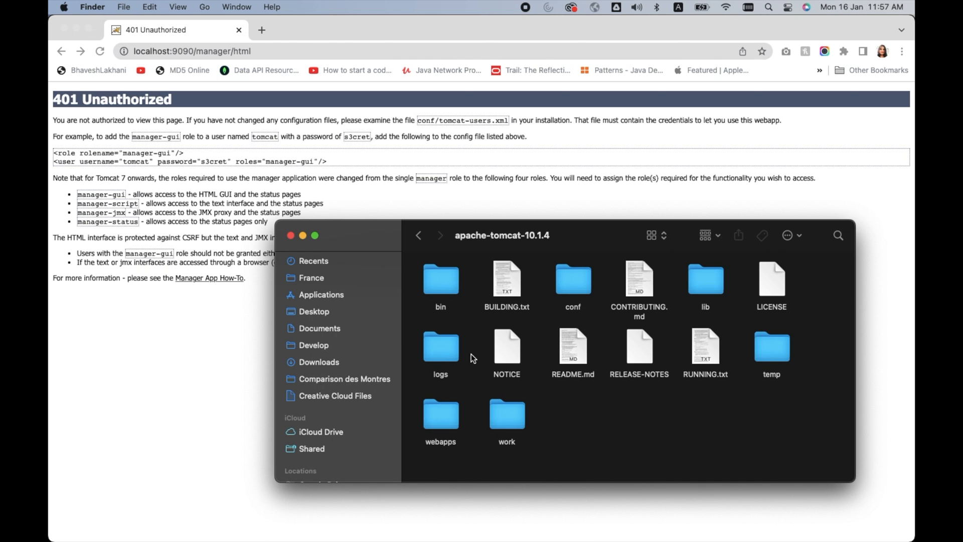
pyautogui.doubleClick(573, 280)
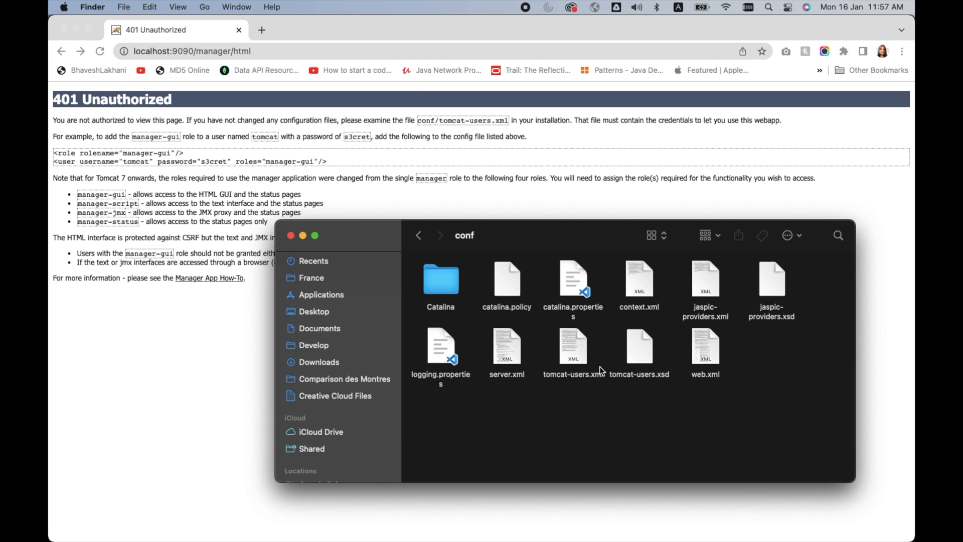
pyautogui.moveTo(603, 325)
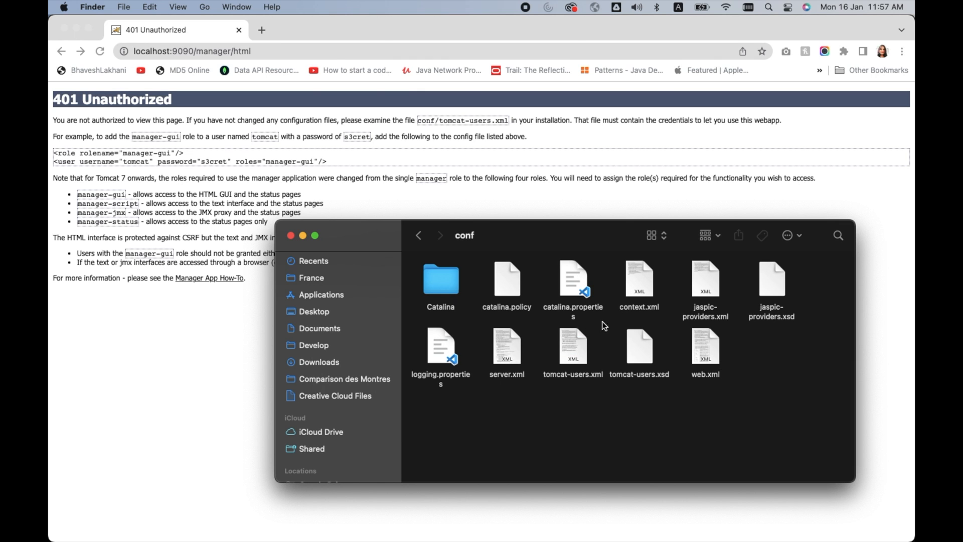
pyautogui.moveTo(504, 297)
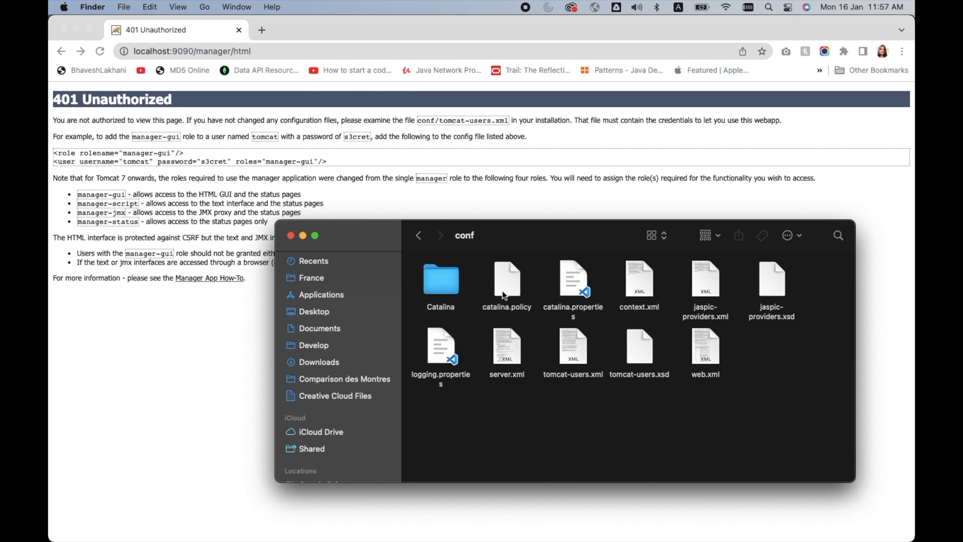
pyautogui.moveTo(506, 356)
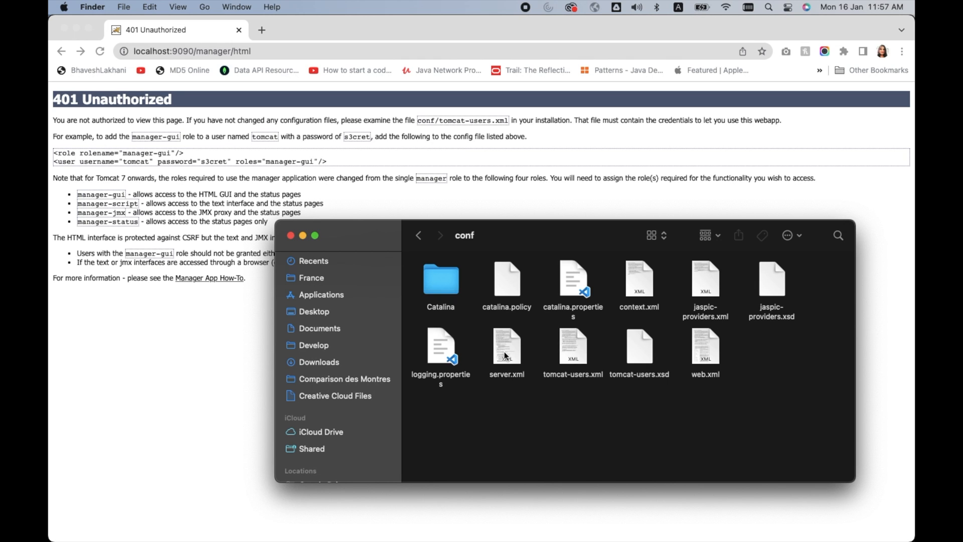
pyautogui.click(572, 347)
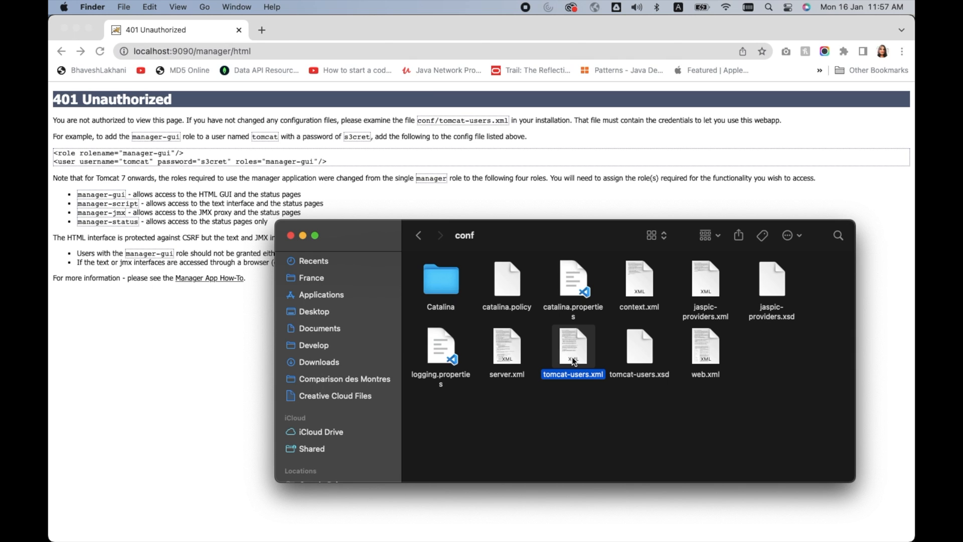
pyautogui.moveTo(586, 361)
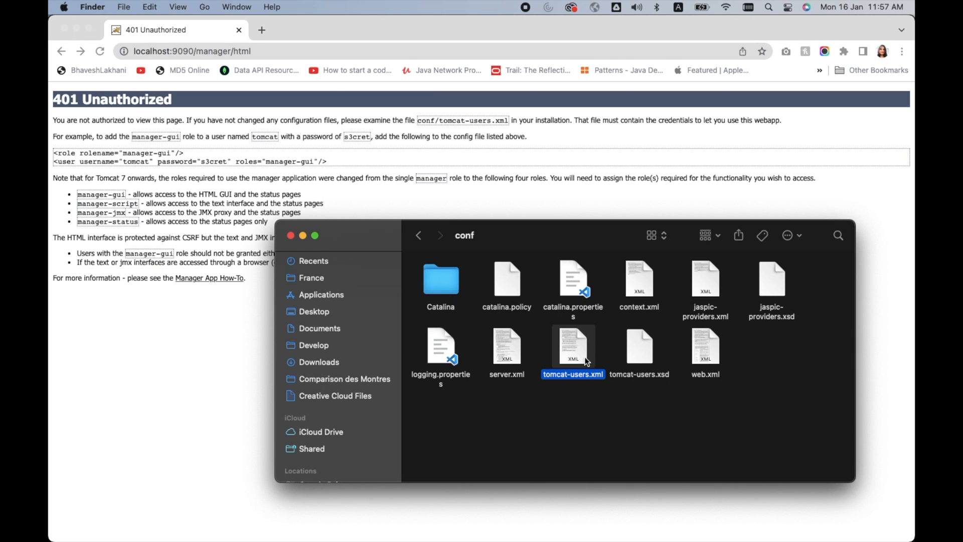
pyautogui.rightClick(573, 345)
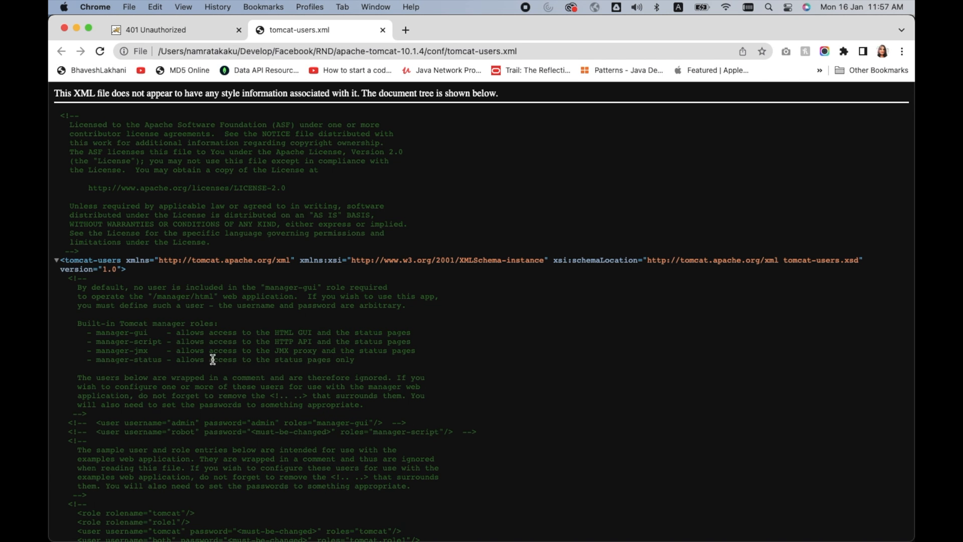
pyautogui.click(158, 29)
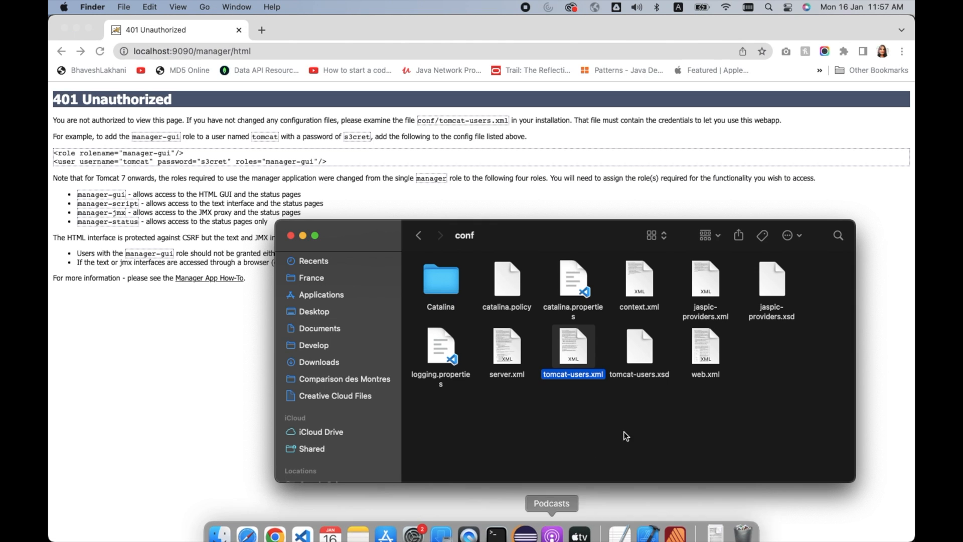
# - Launch tomcat-users.xml in Visual Studio Code via Open With
pyautogui.rightClick(572, 345)
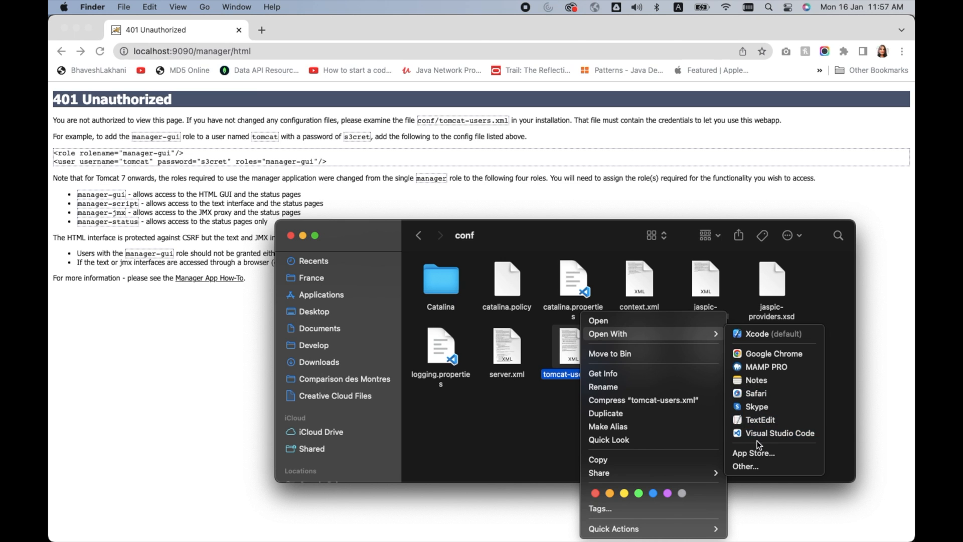
pyautogui.click(781, 432)
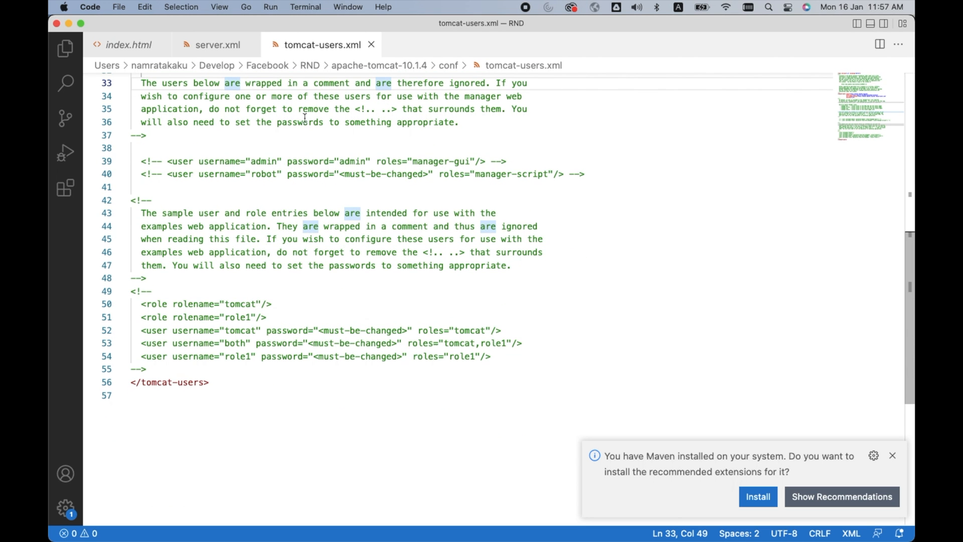
# - Uncomment the admin/admin user with role manager-gui, save, and return to Chrome
pyautogui.doubleClick(263, 160)
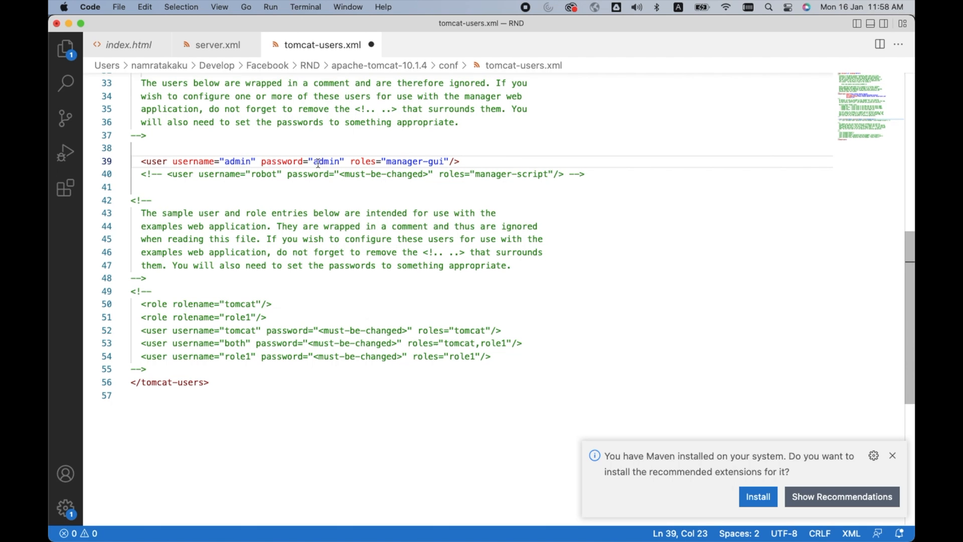
pyautogui.doubleClick(325, 160)
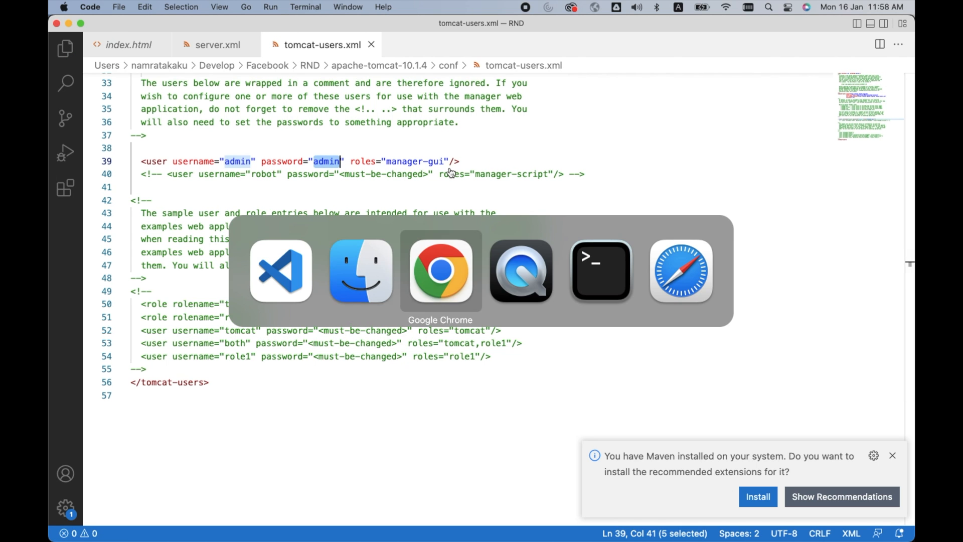
pyautogui.click(439, 270)
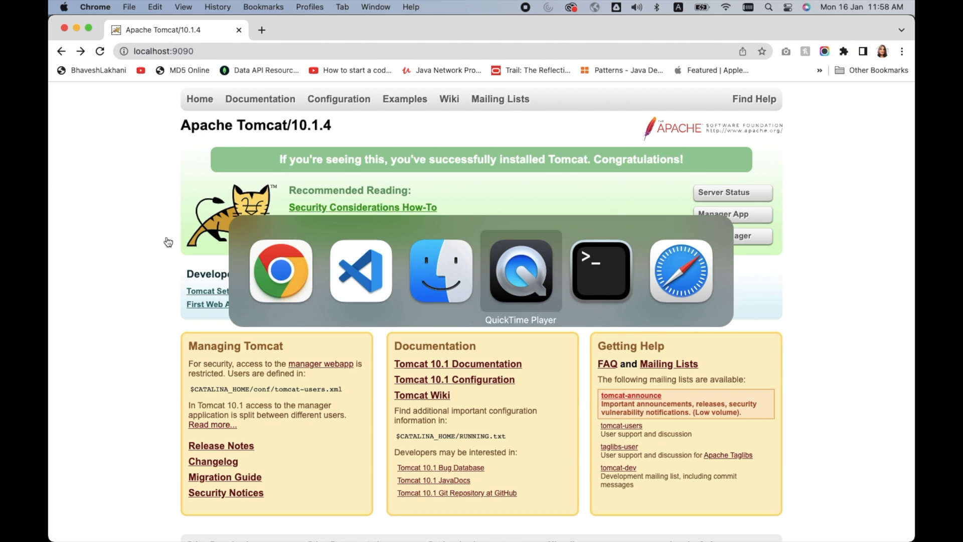
# - Restart Tomcat with bin/shutdown.sh then bin/startup.sh so the new user applies
pyautogui.click(601, 271)
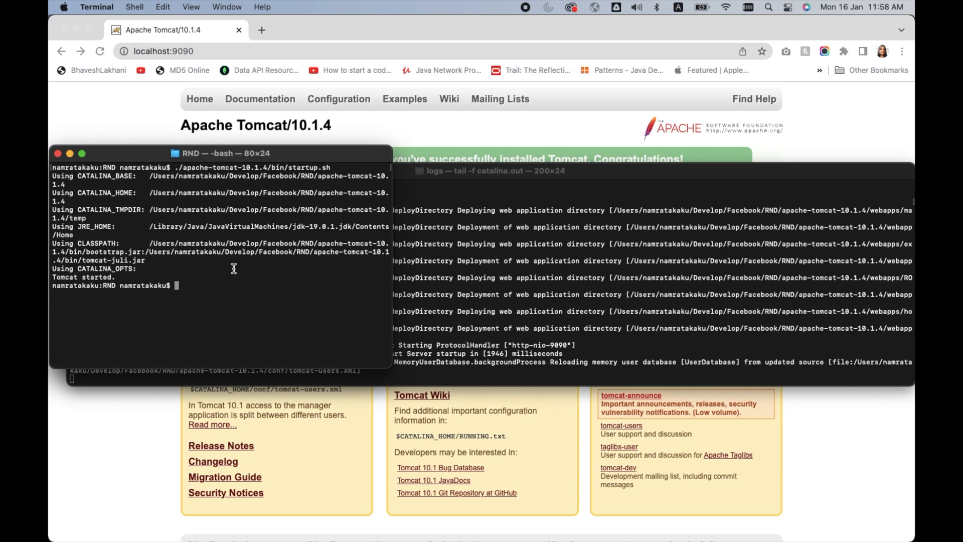
pyautogui.write('./apache-tomcat-10.1.4/bin/start')
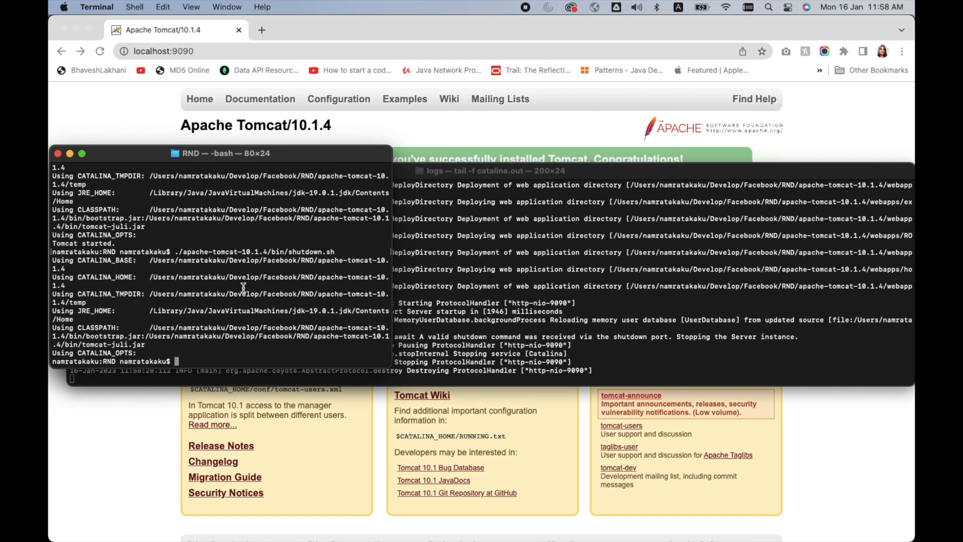
pyautogui.write('./apache-tomcat-10.1.4/bin/shutdown.sh')
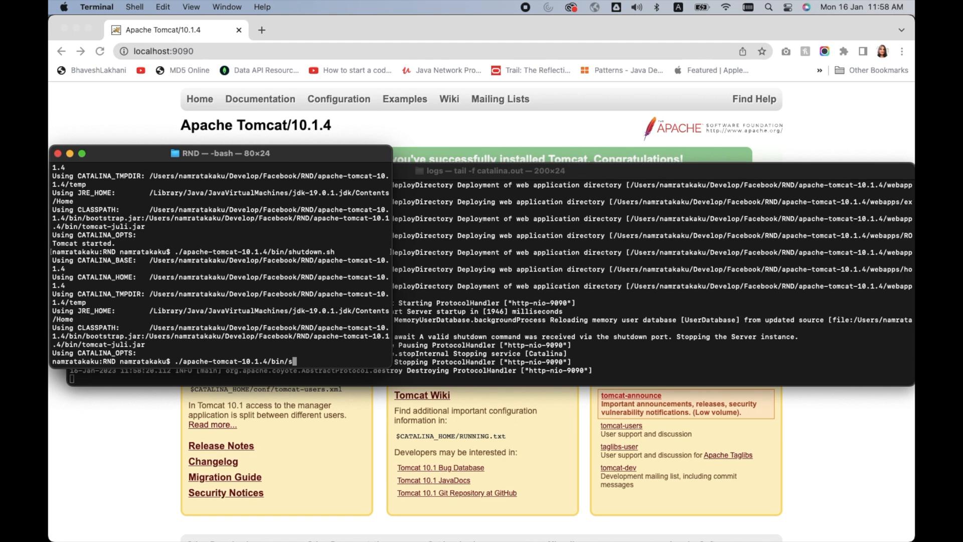
pyautogui.write('tartup.sh')
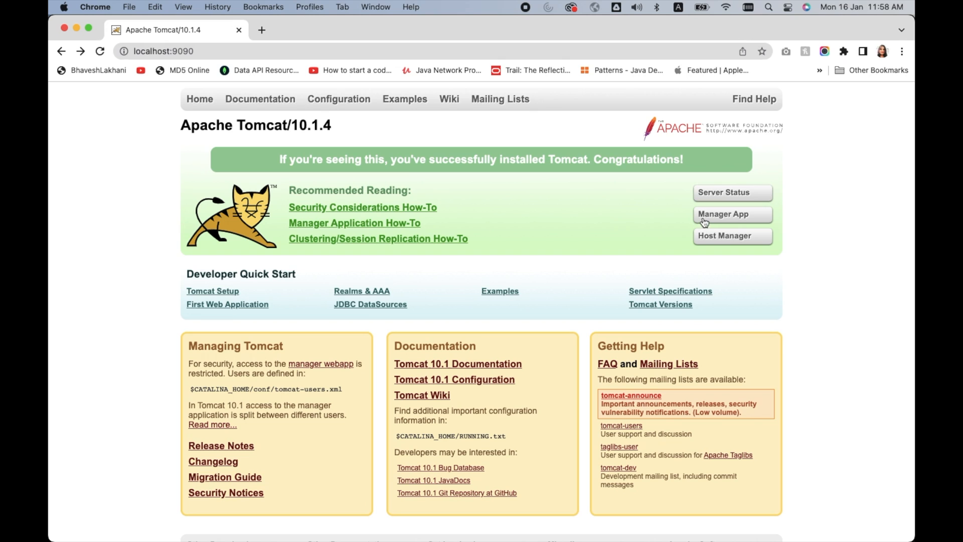
pyautogui.click(732, 214)
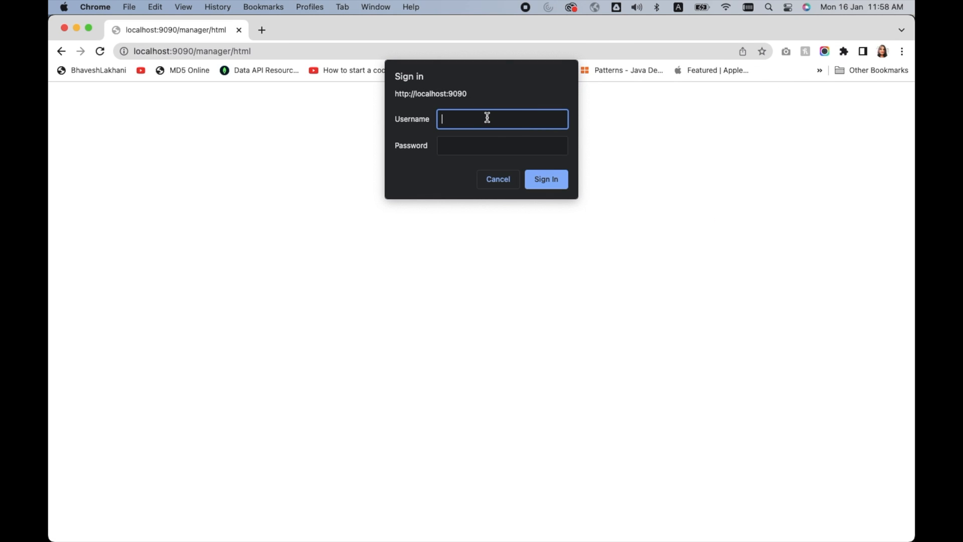
pyautogui.write('admin')
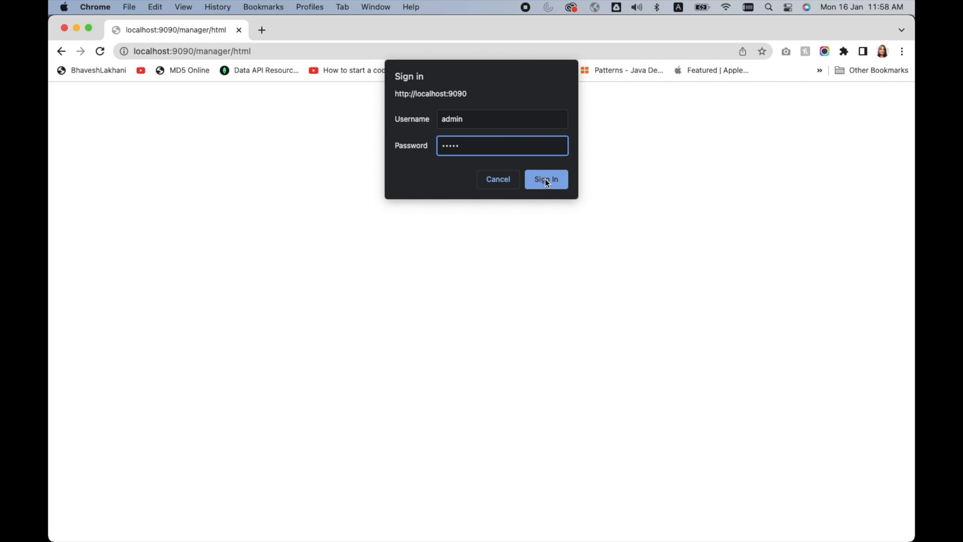
pyautogui.click(545, 178)
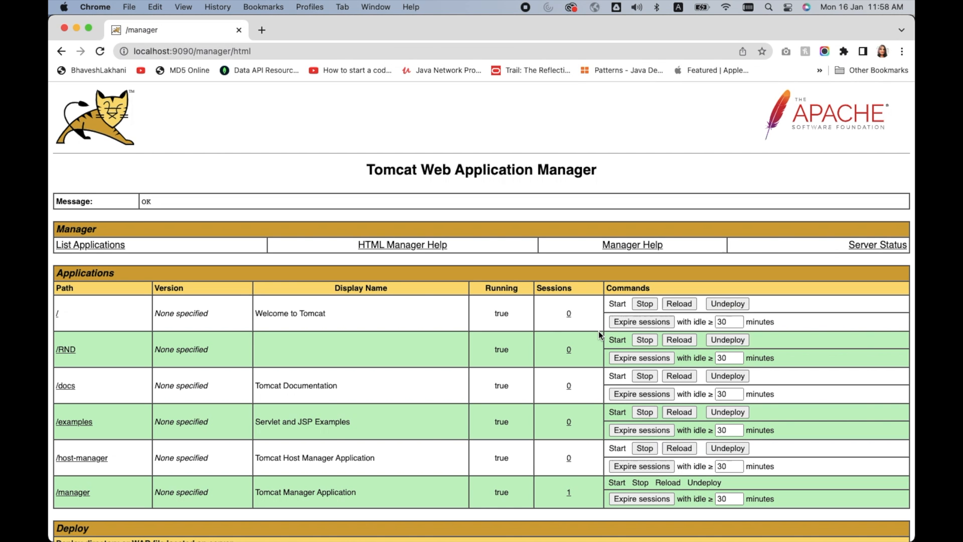